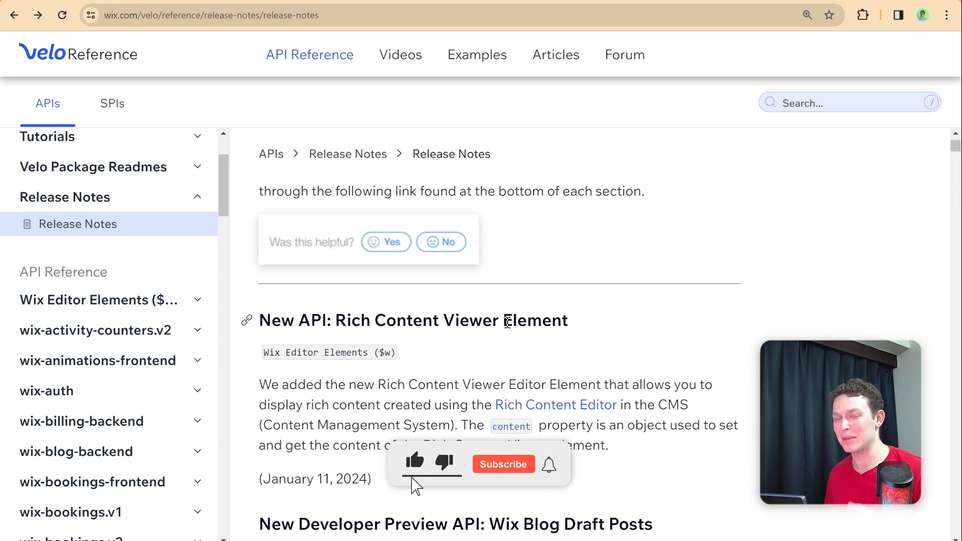
pyautogui.click(502, 464)
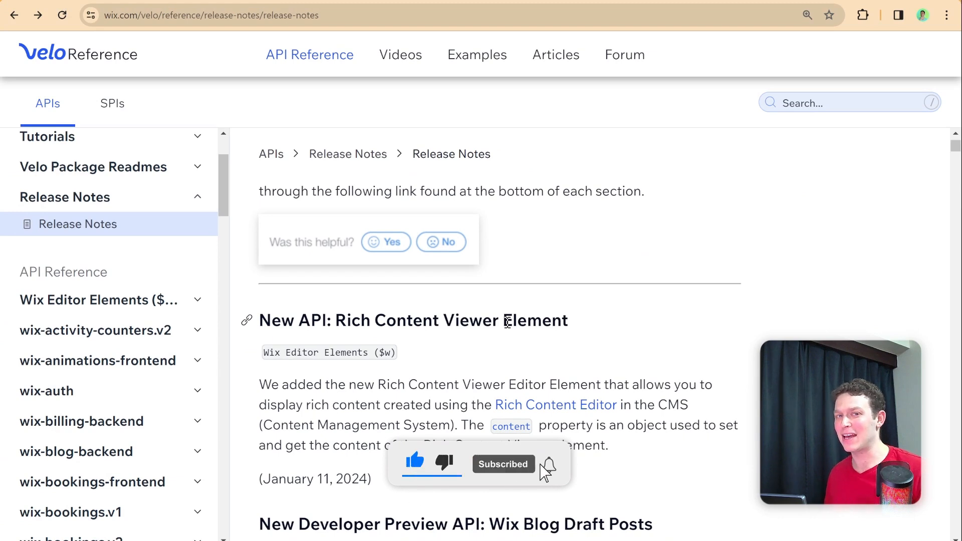